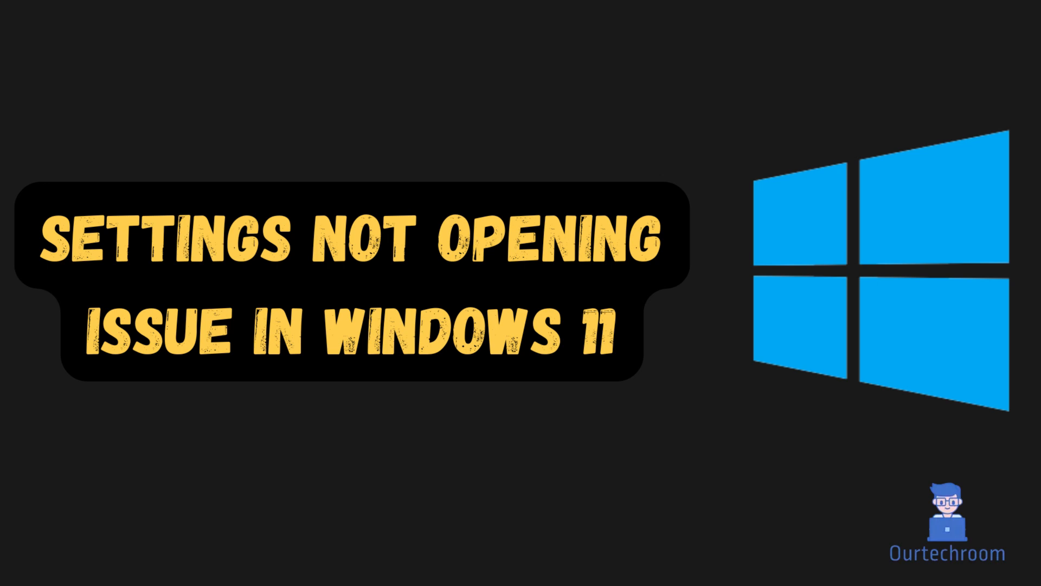
- Open Windows Search from the taskbar
{"action": "left_click", "coordinate": [216, 570]}
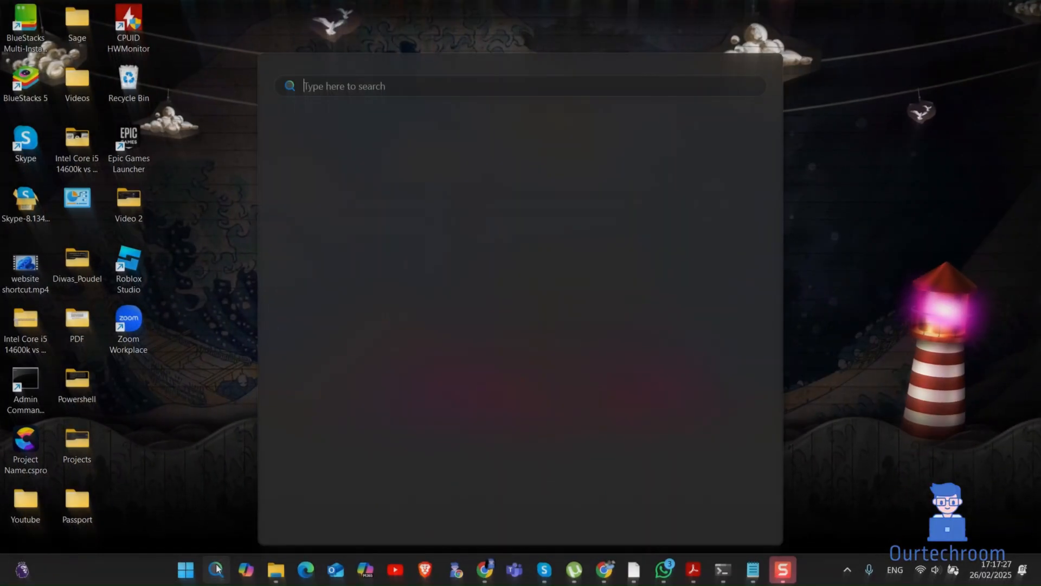
- Run msdt.exe -id windowsupdatediagnostic from Command Prompt
{"action": "type", "text": "cmd"}
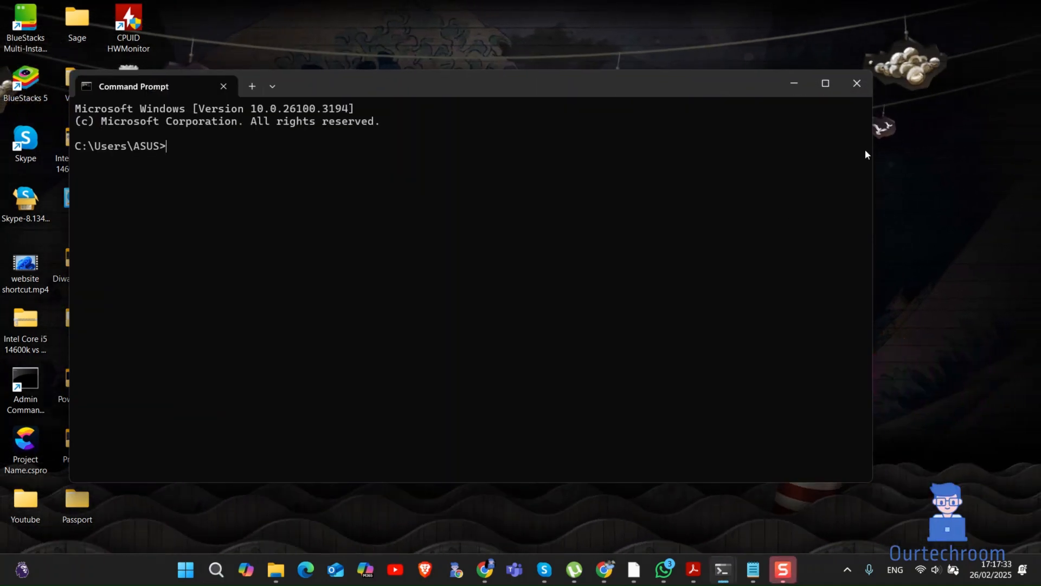
{"action": "left_click", "coordinate": [215, 569]}
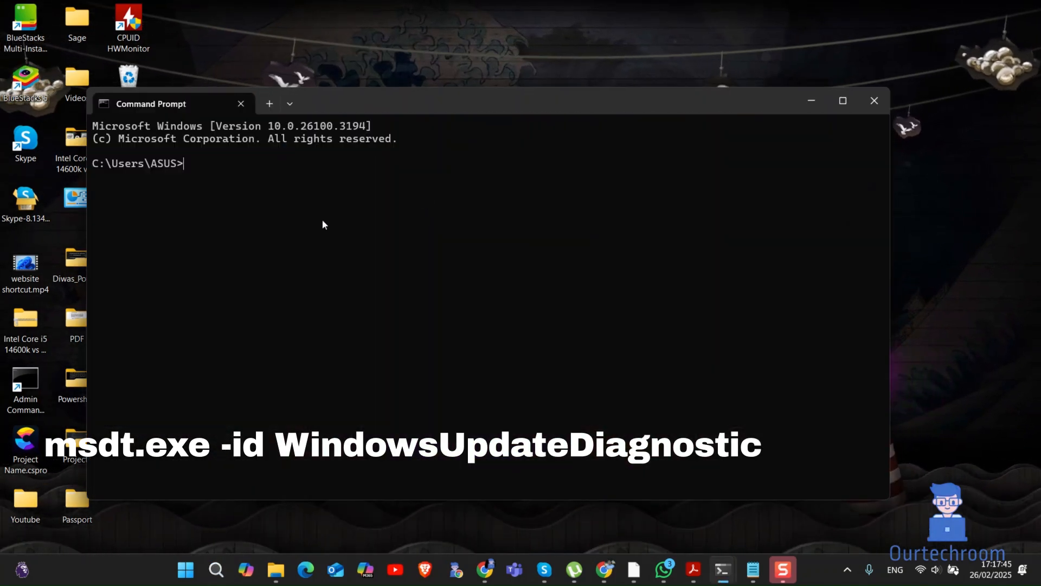
{"action": "type", "text": "msdt.exe -id window"}
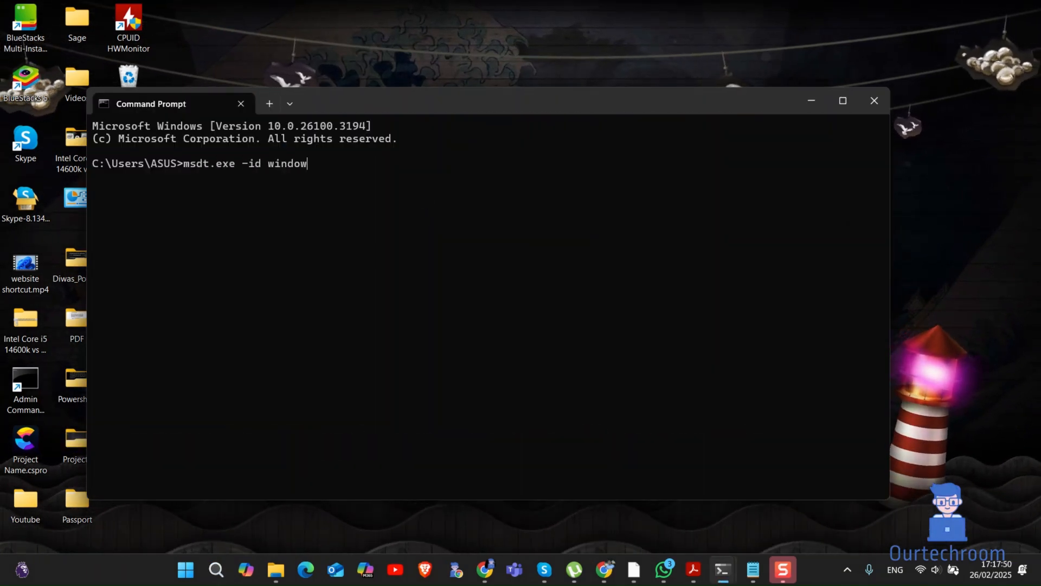
{"action": "type", "text": "supdatediagno"}
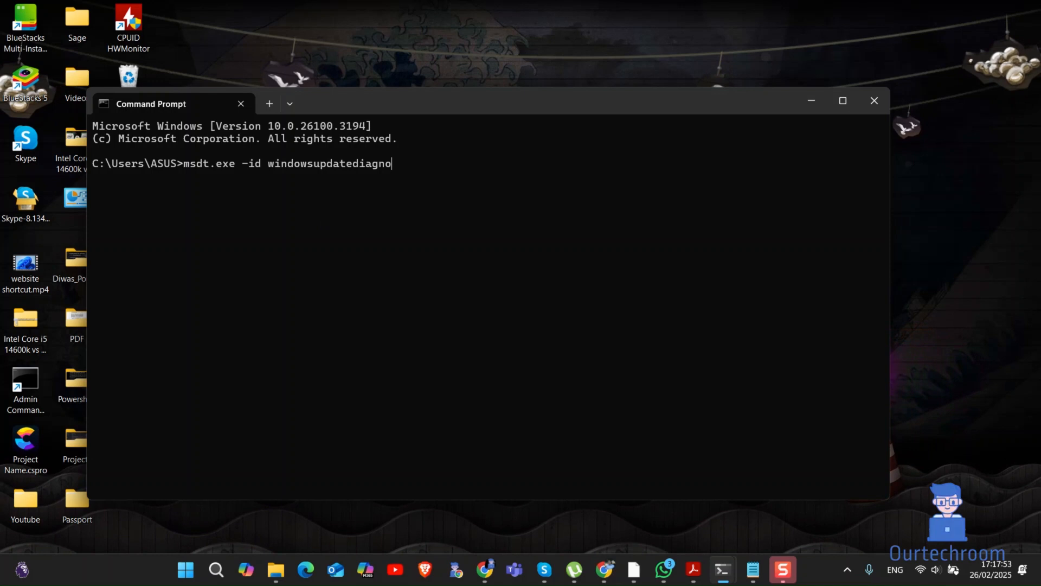
{"action": "key", "text": "Return"}
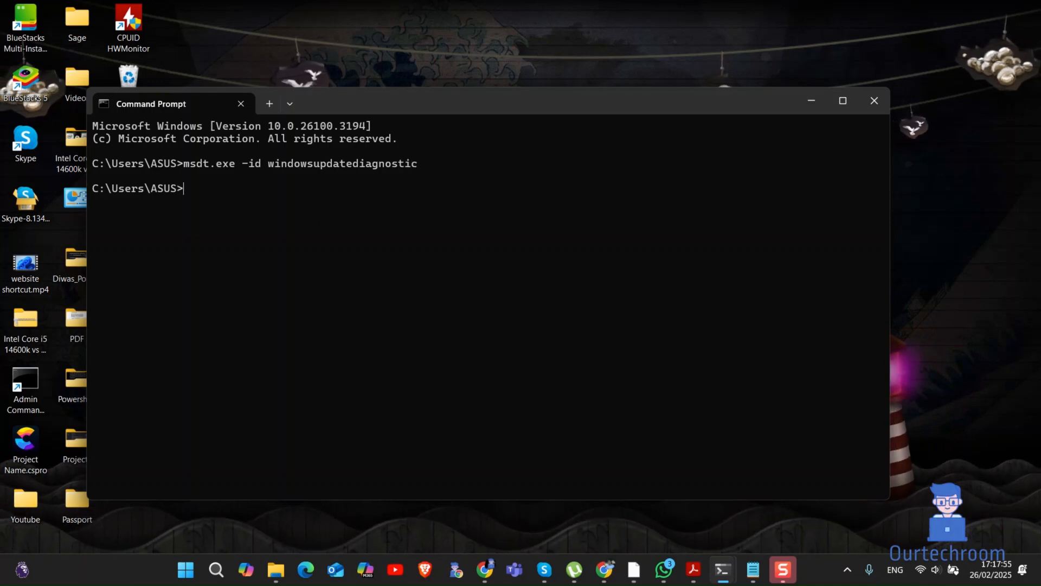
- Run the Windows Update troubleshooter scan and close it after no problem is found
{"action": "key", "text": "Return"}
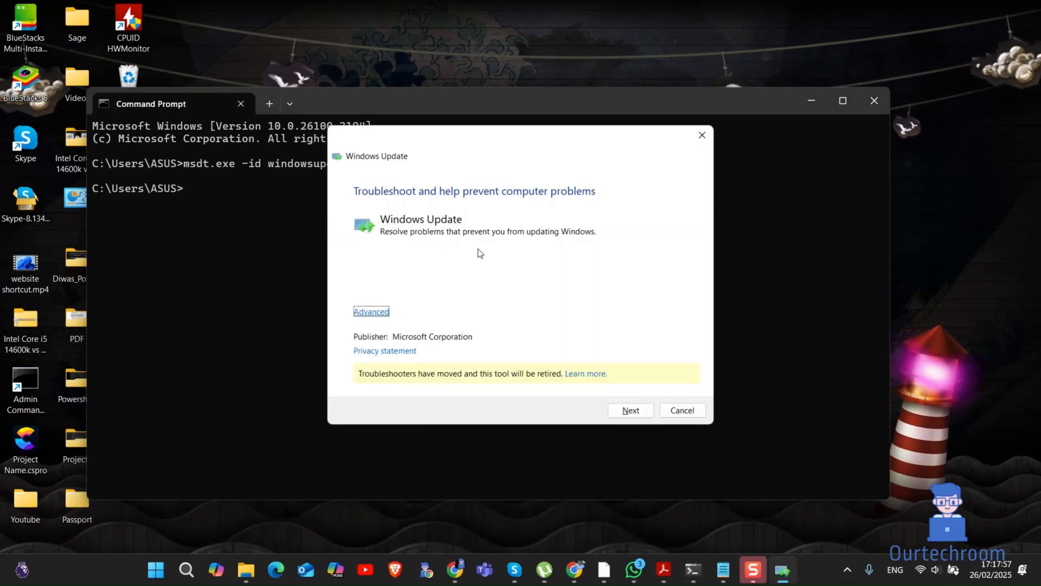
{"action": "mouse_move", "coordinate": [630, 410]}
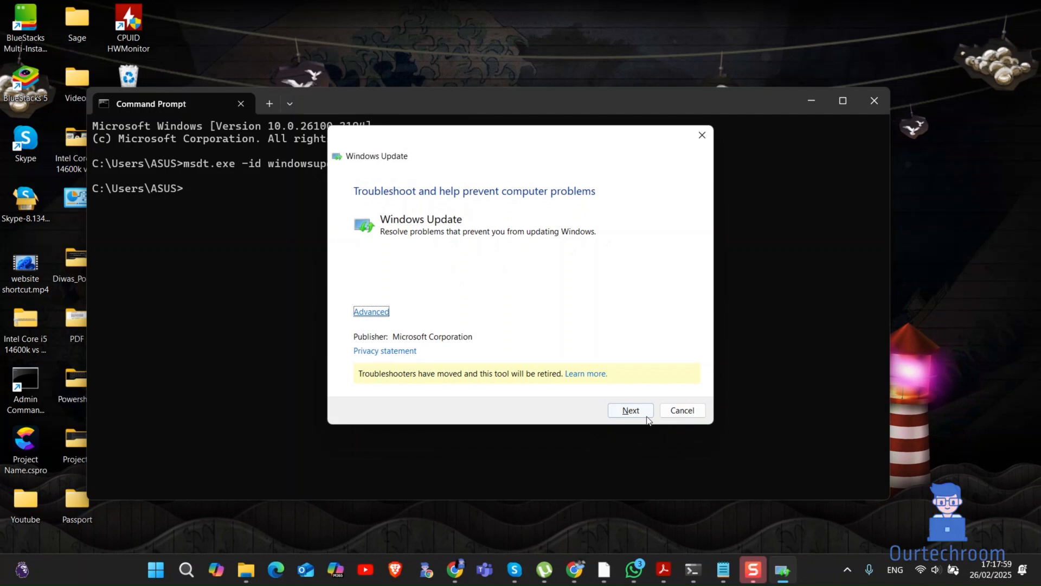
{"action": "left_click", "coordinate": [630, 410]}
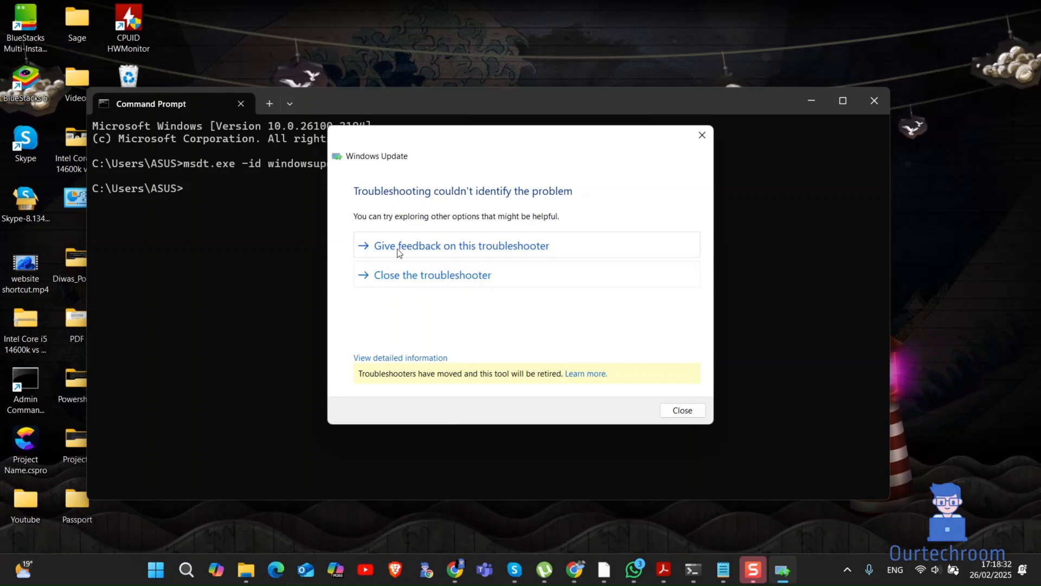
{"action": "left_click", "coordinate": [681, 410]}
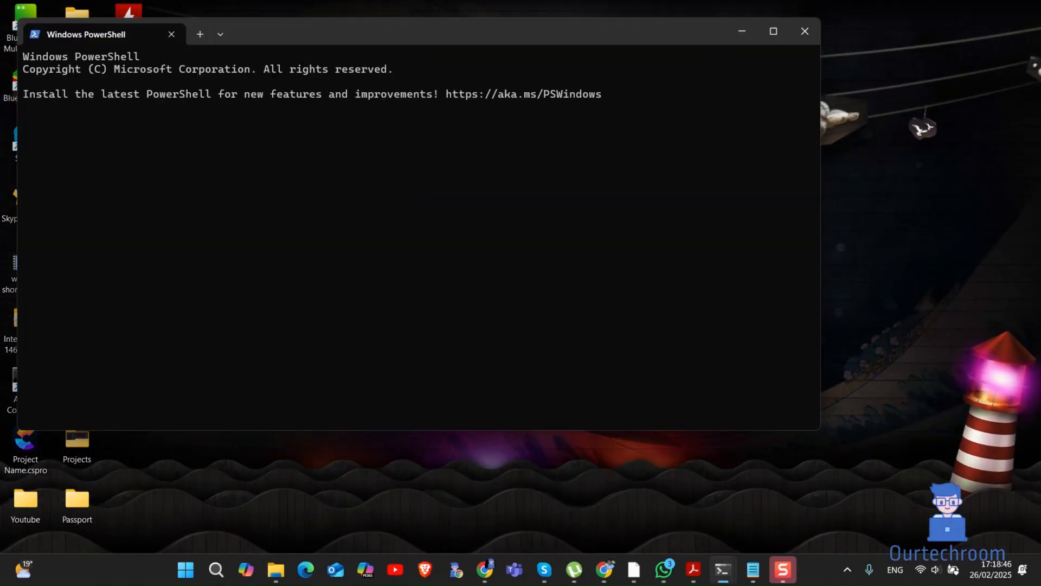
- Reset the Settings app package in PowerShell, attempt sfc /scannow, and open Windows search
{"action": "type", "text": "Get-AppxPackage *windows.immersivecontrolpanel* | Reset-AppxPackage"}
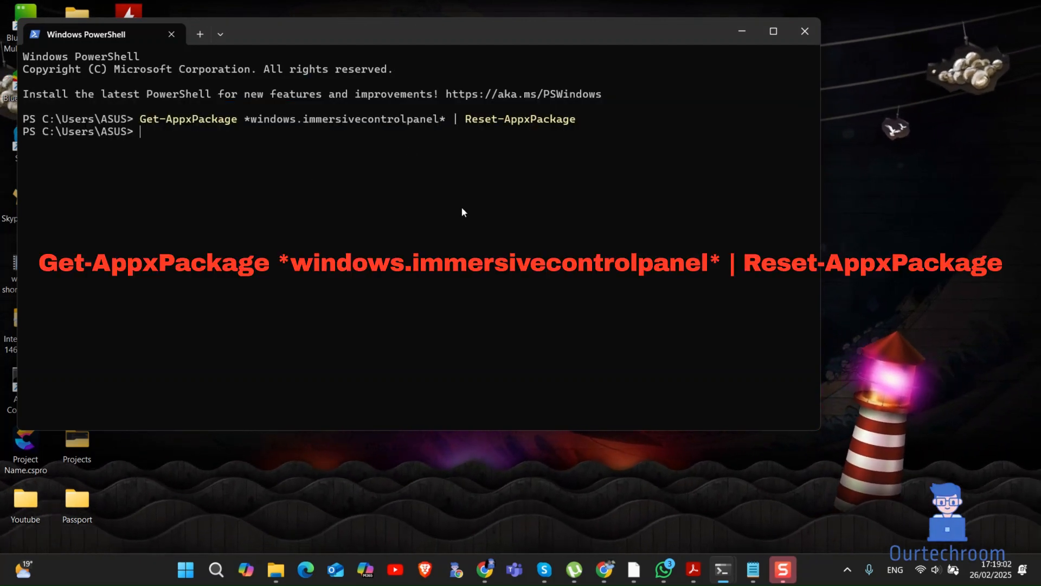
{"action": "mouse_move", "coordinate": [563, 215]}
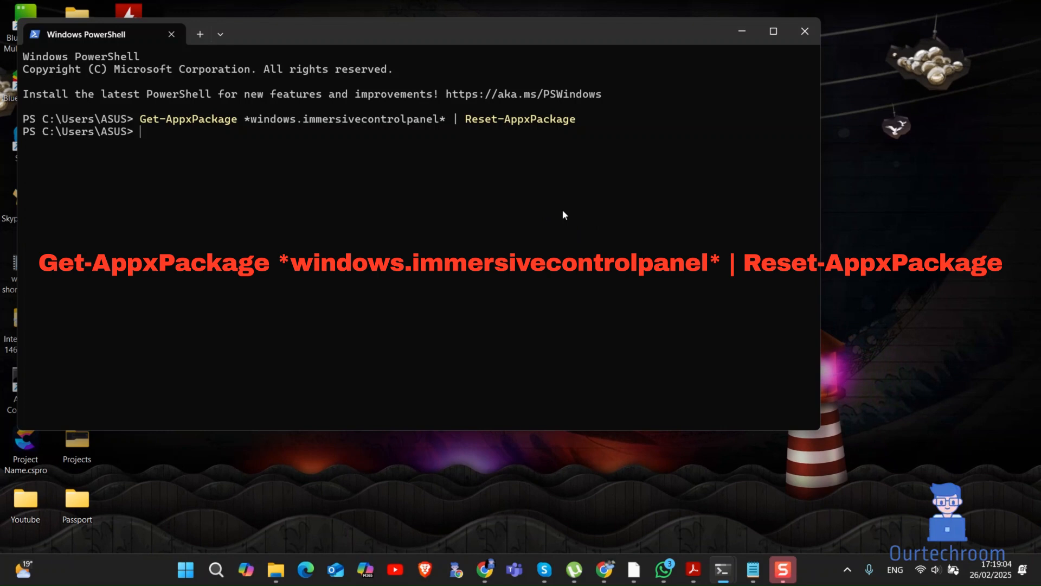
{"action": "mouse_move", "coordinate": [535, 219]}
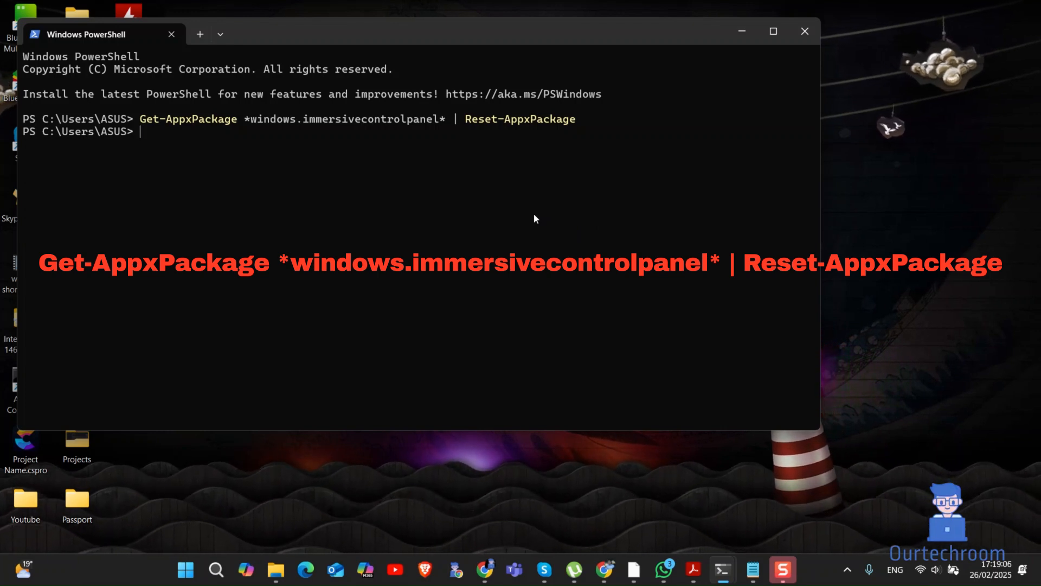
{"action": "type", "text": "sfc"}
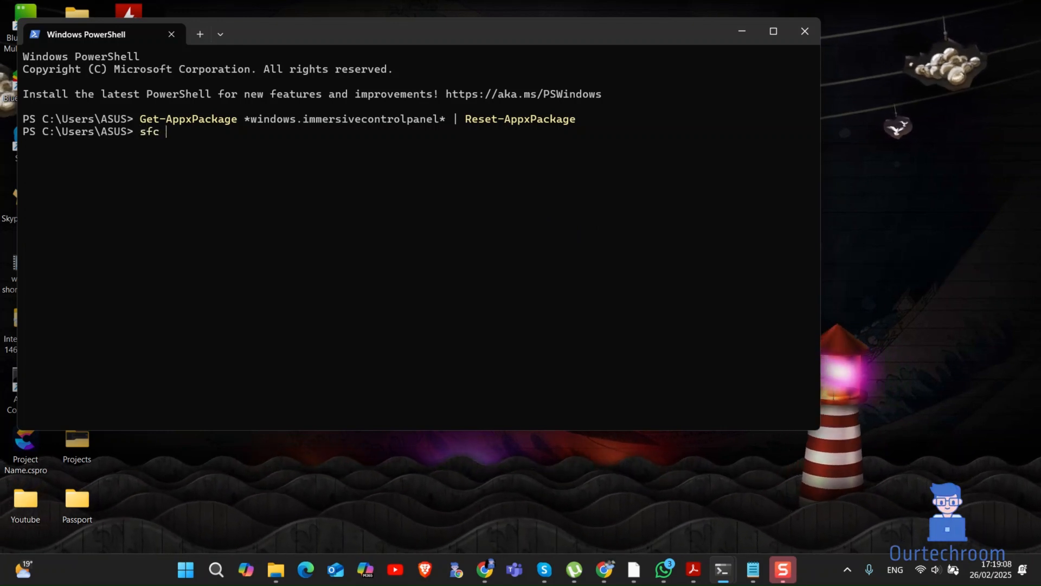
{"action": "type", "text": "/scann"}
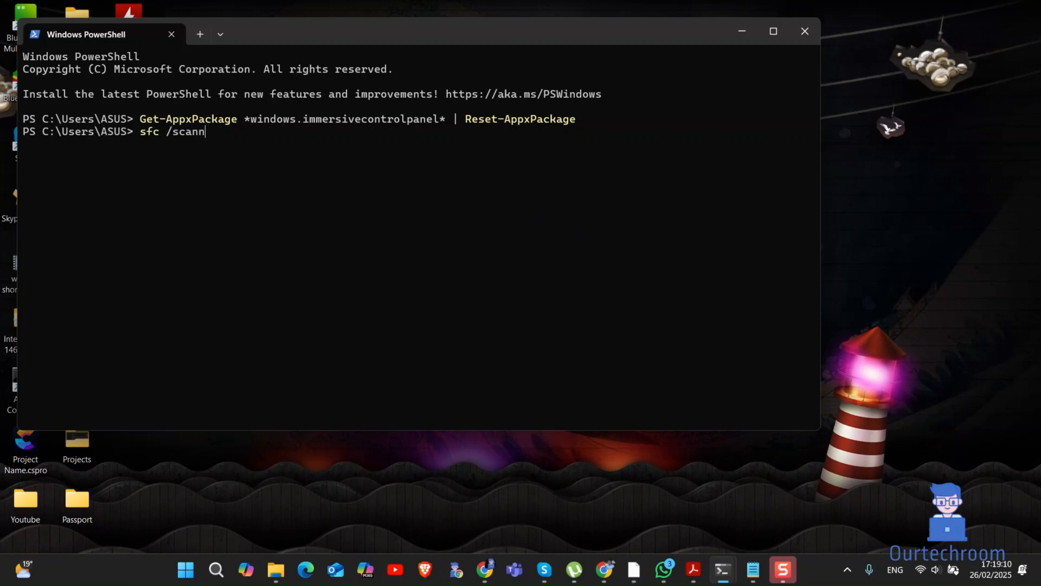
{"action": "key", "text": "Return"}
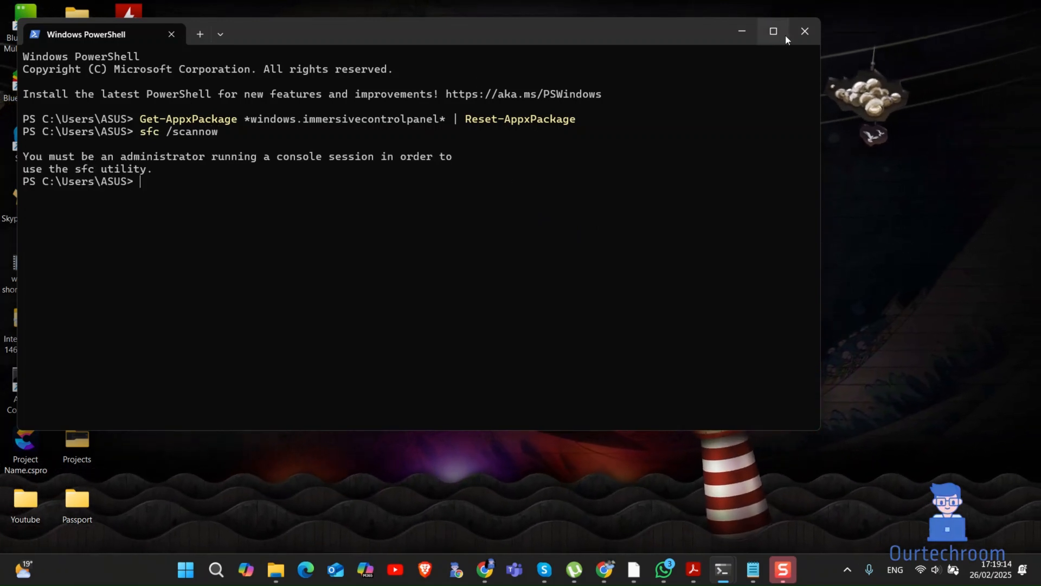
{"action": "left_click", "coordinate": [216, 570]}
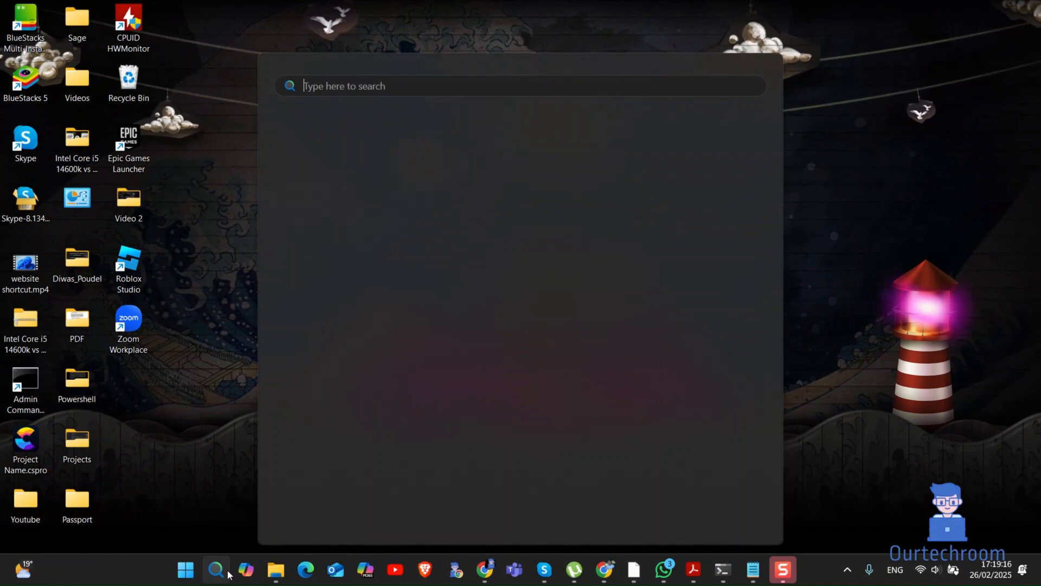
- Launch Command Prompt as administrator from a cmd search
{"action": "type", "text": "cmd"}
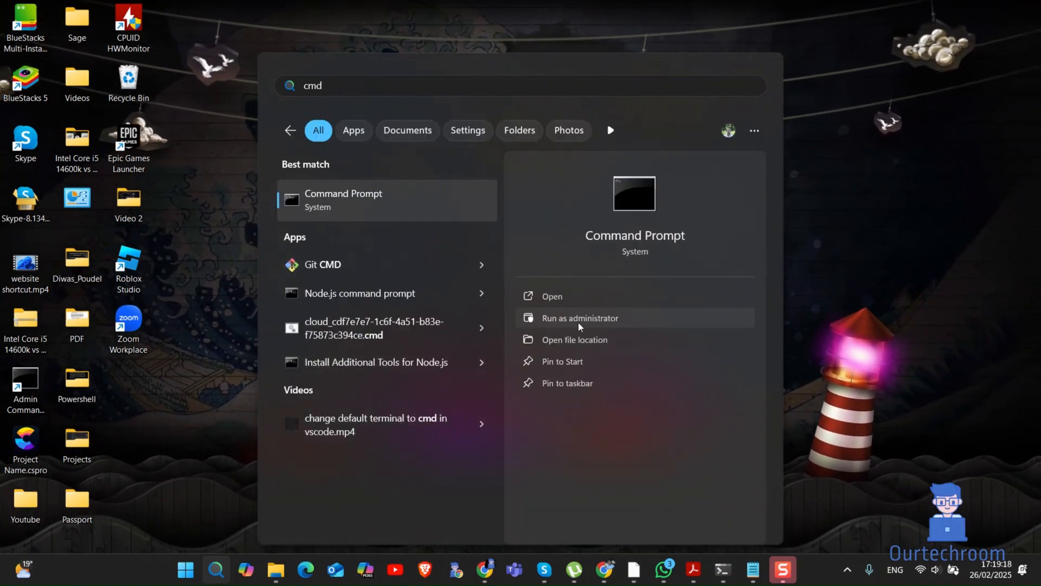
{"action": "left_click", "coordinate": [579, 317]}
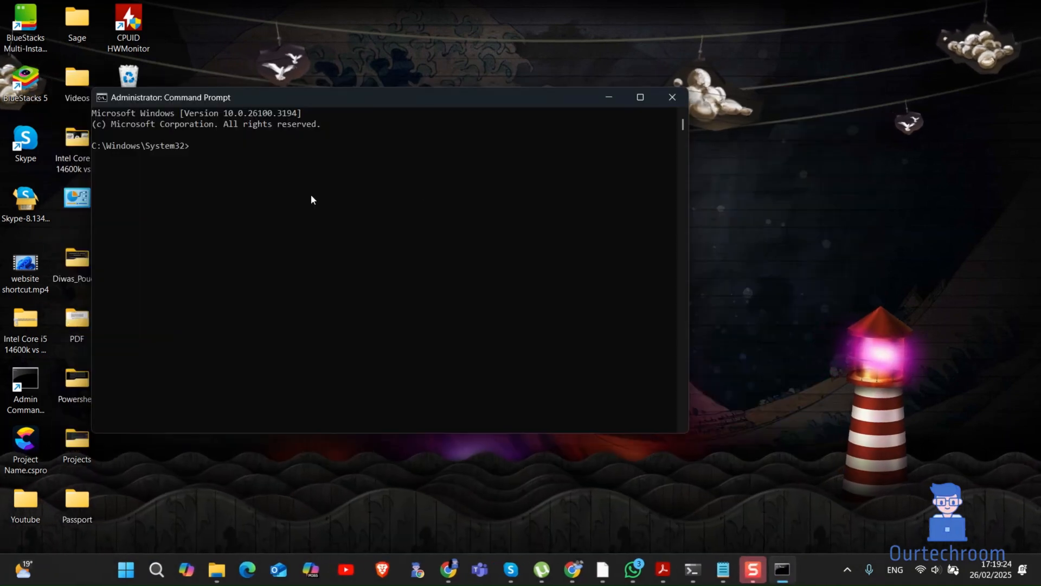
- Enter the system file scan command in the elevated Command Prompt
{"action": "type", "text": "scan"}
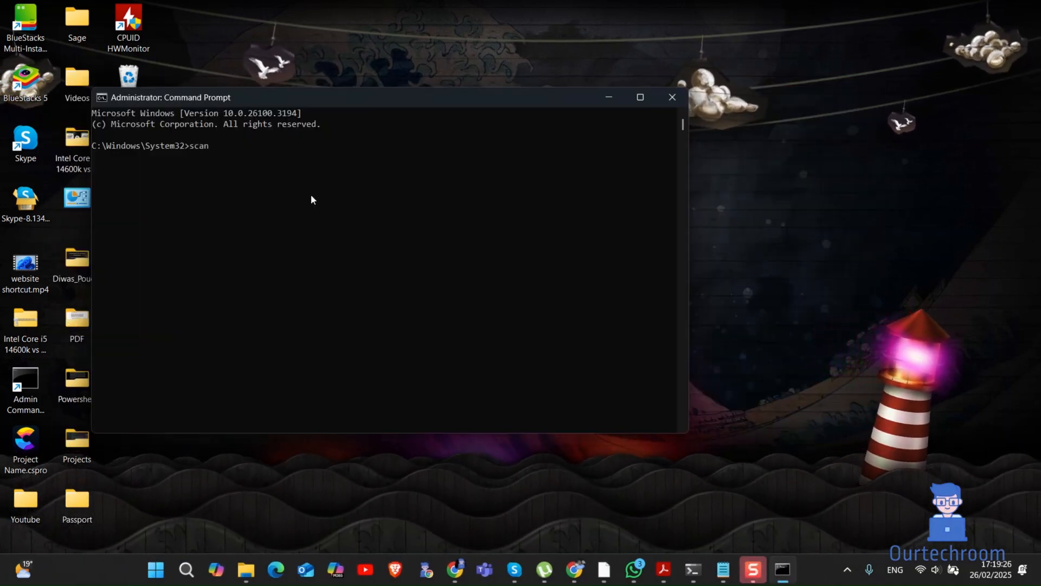
{"action": "type", "text": "sf"}
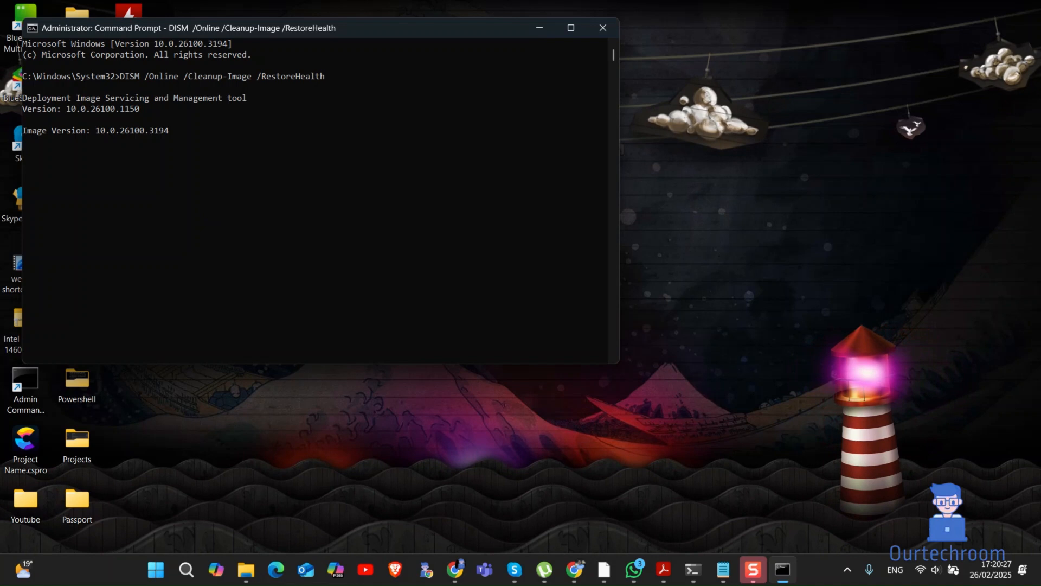
{"action": "mouse_move", "coordinate": [225, 182]}
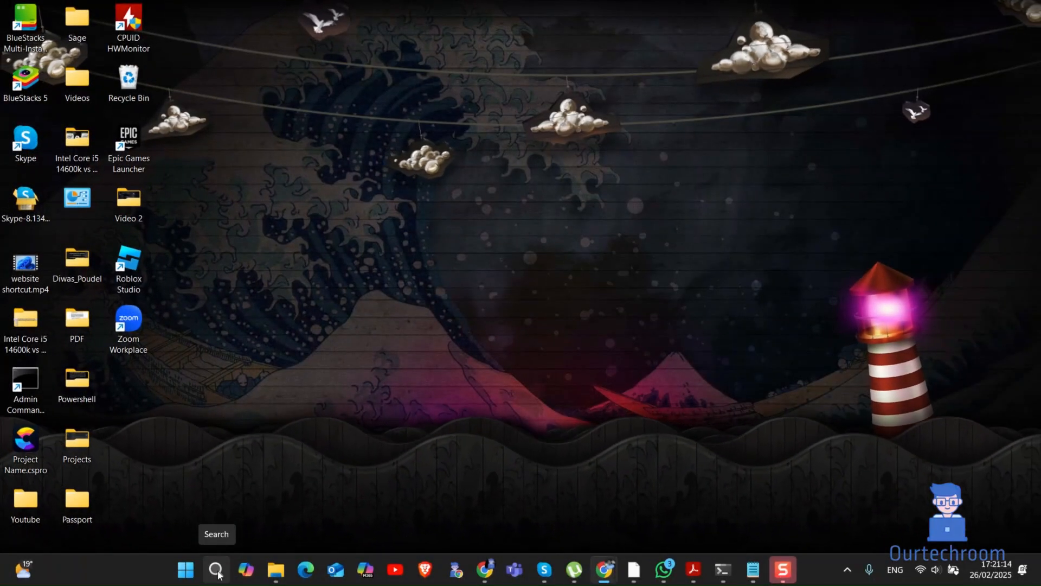
- Disable and apply all non-Microsoft services in msconfig's Services tab
{"action": "type", "text": "msconfig"}
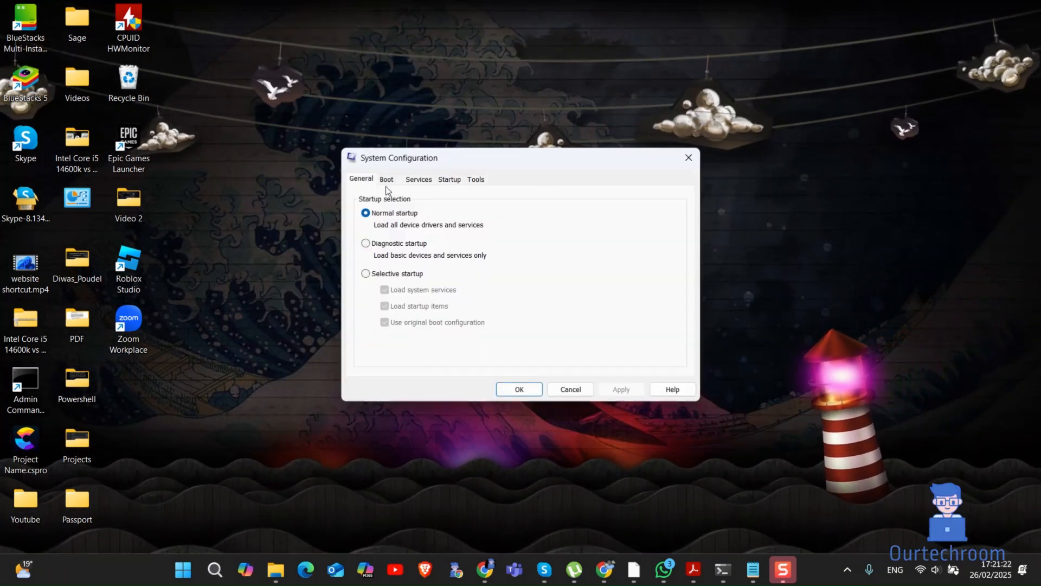
{"action": "left_click", "coordinate": [418, 178]}
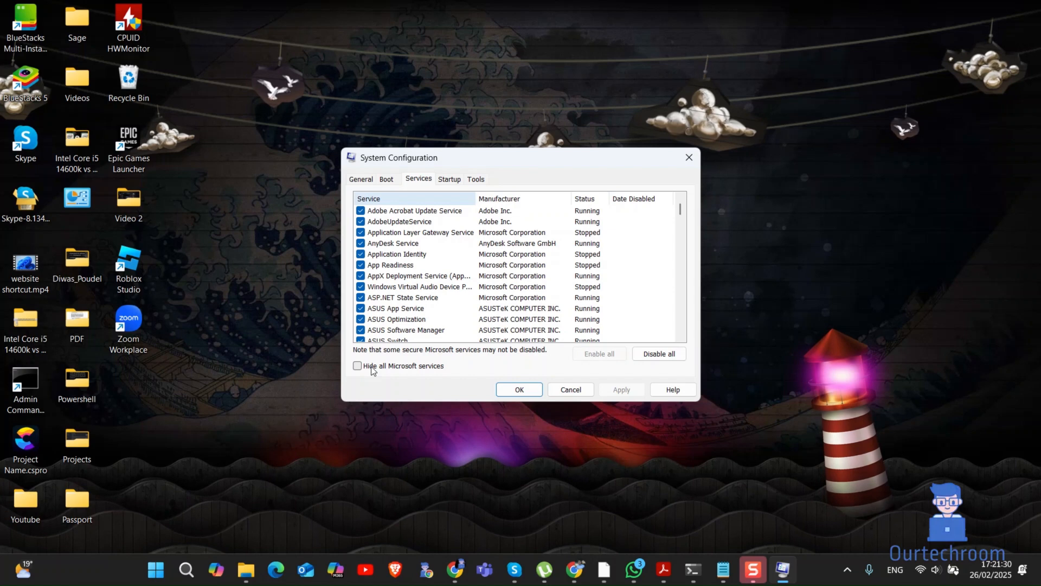
{"action": "left_click", "coordinate": [358, 365]}
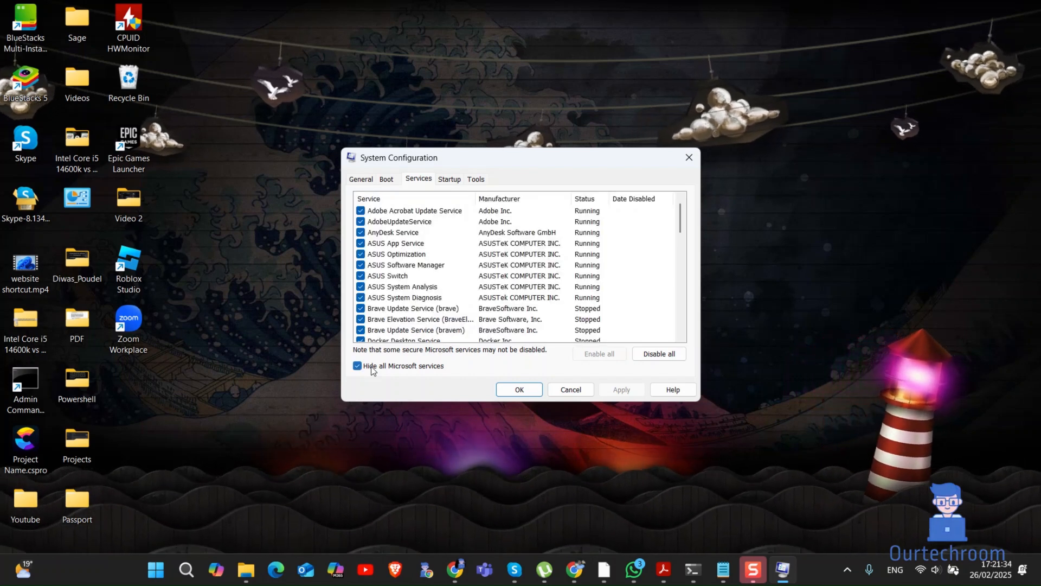
{"action": "left_click", "coordinate": [658, 353]}
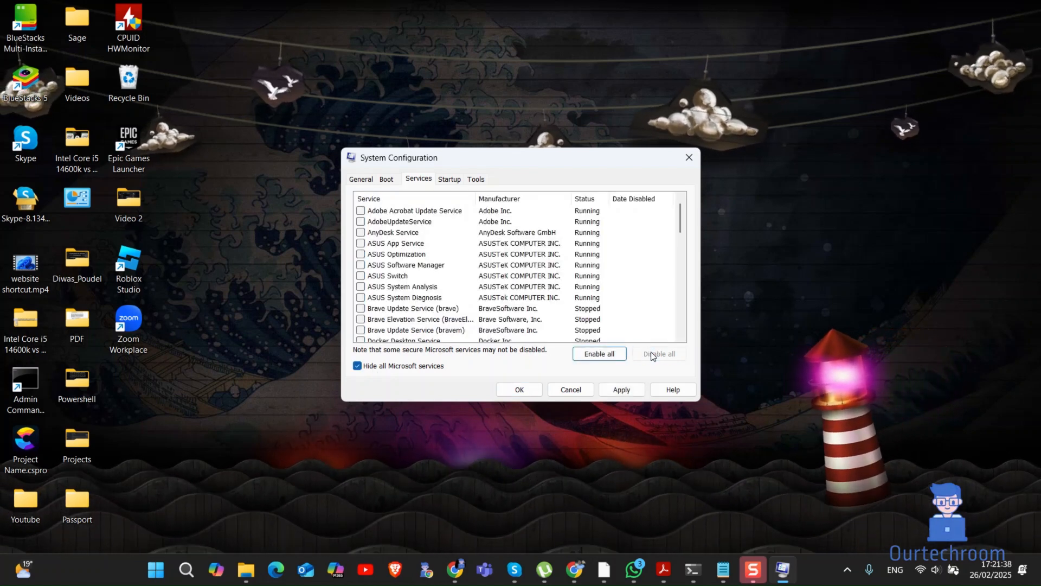
{"action": "left_click", "coordinate": [657, 353]}
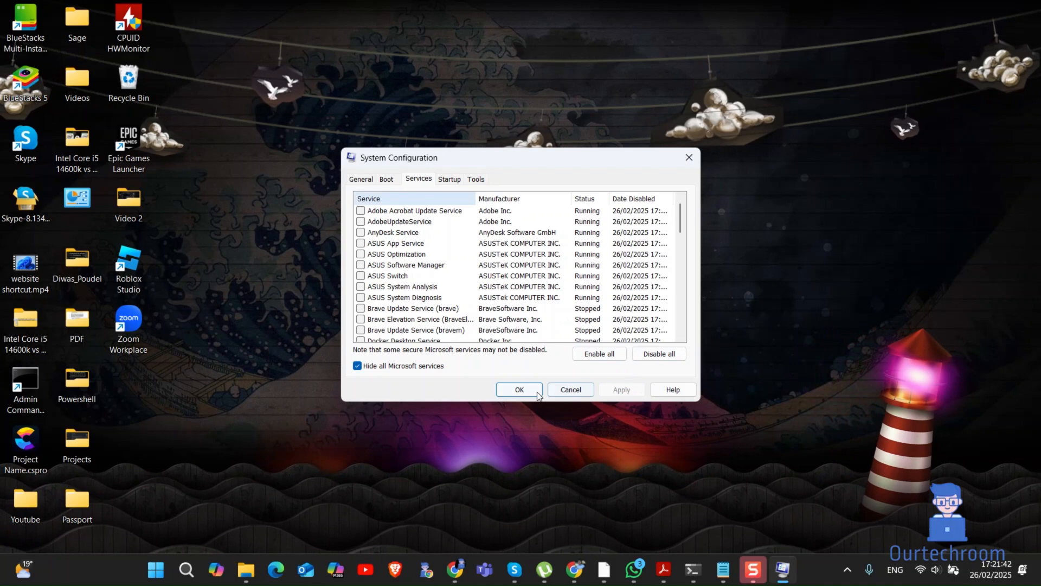
{"action": "left_click", "coordinate": [519, 390]}
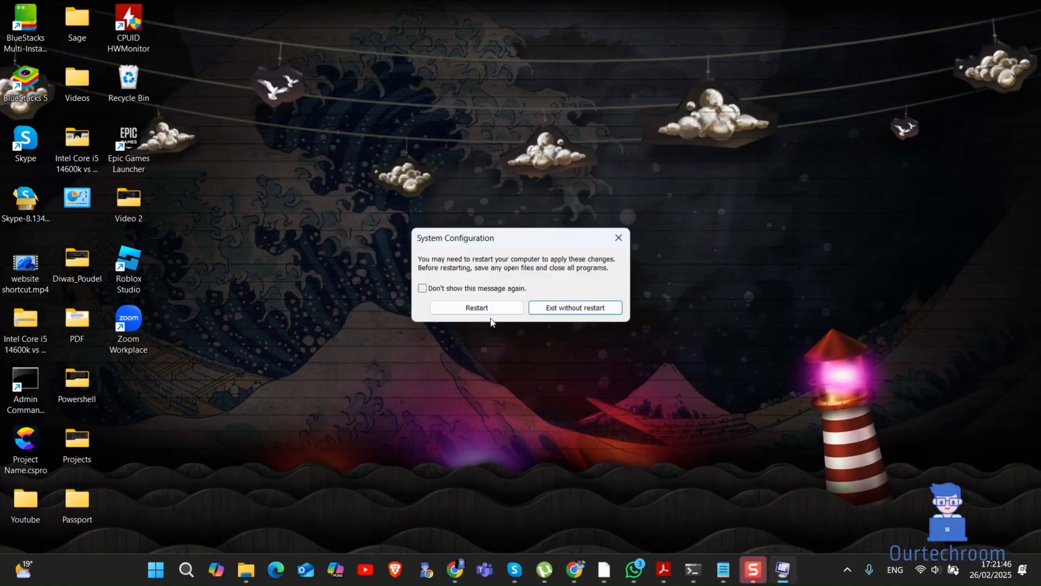